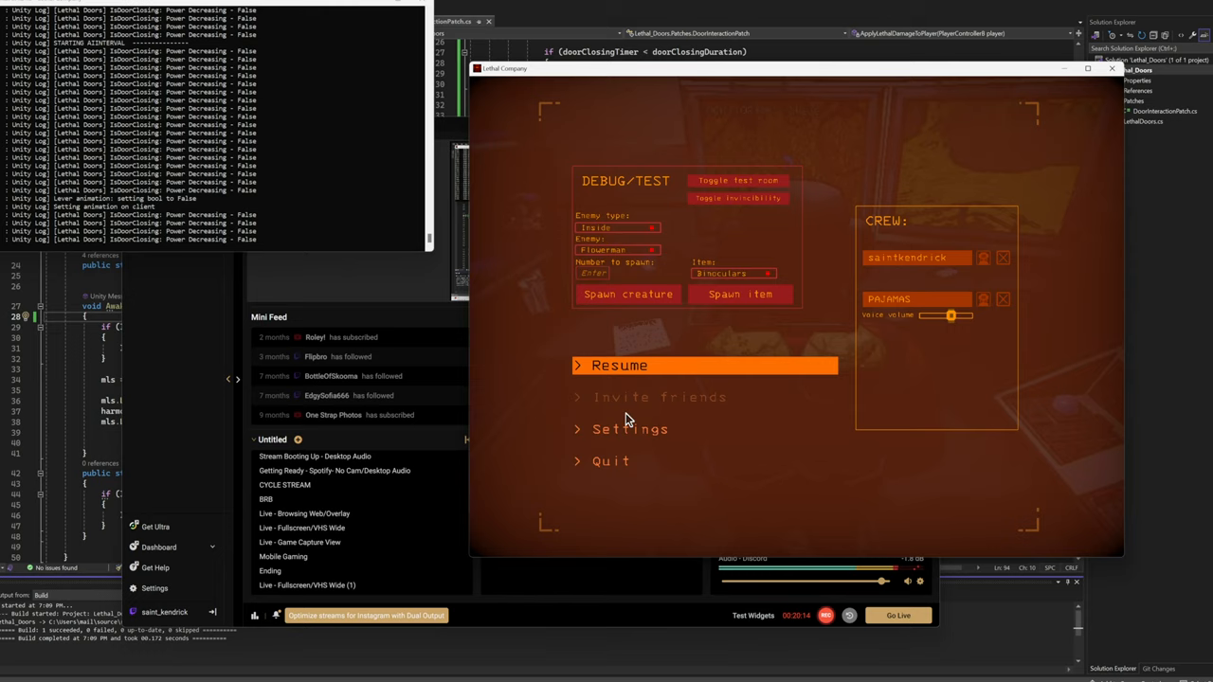
pyautogui.moveTo(626, 429)
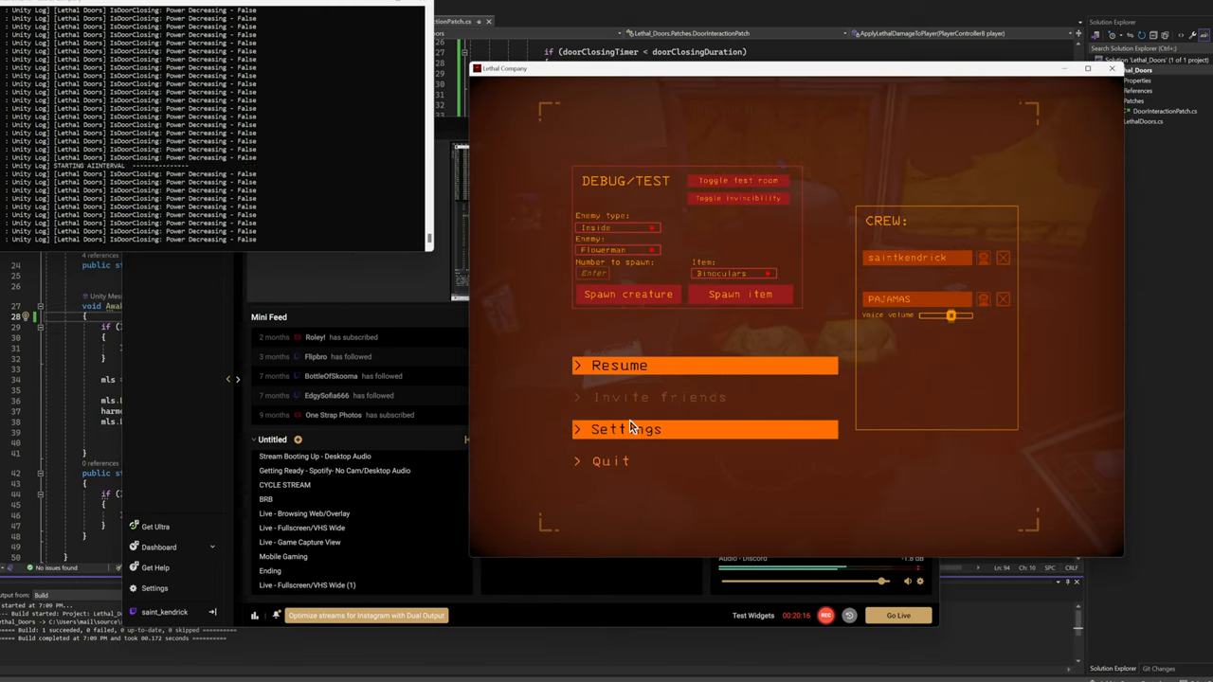
# Step: Open the game Settings from the pause menu
pyautogui.click(626, 429)
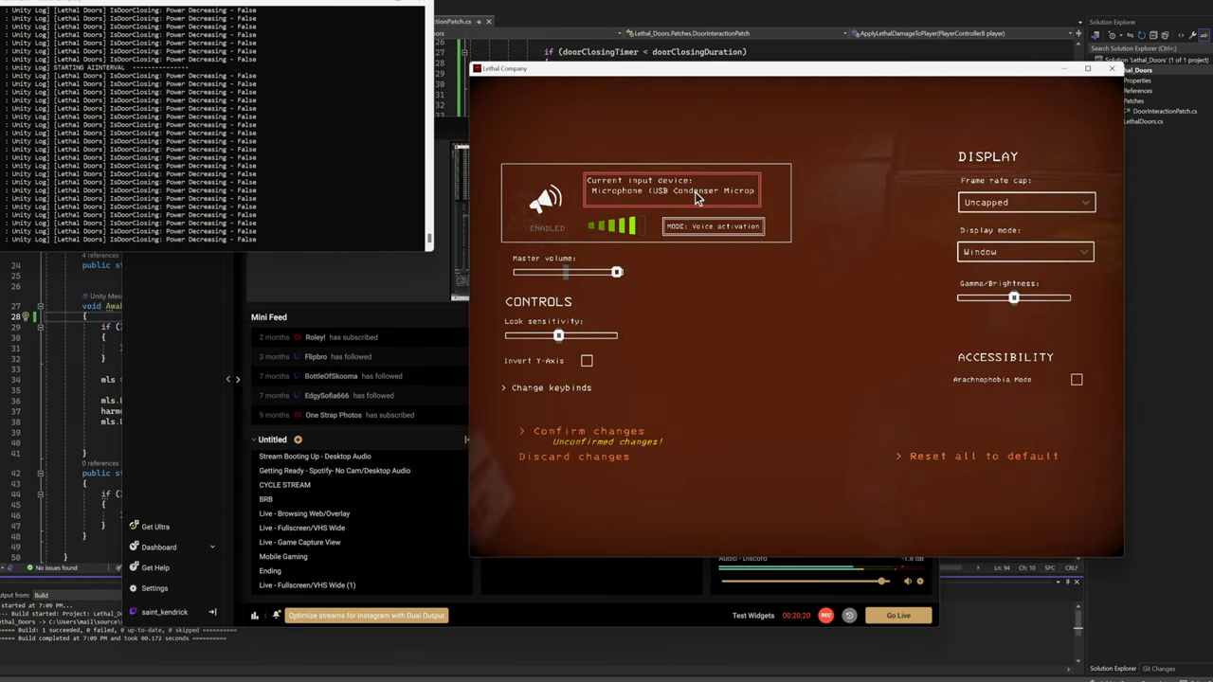
pyautogui.moveTo(777, 375)
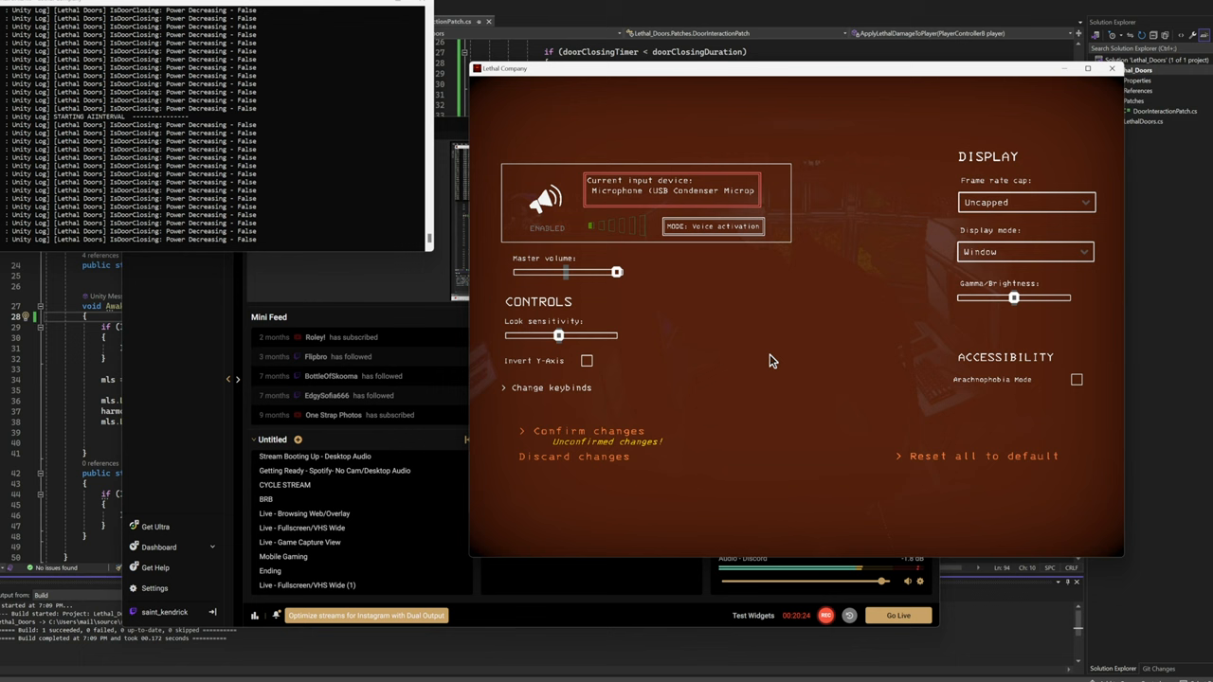
pyautogui.moveTo(626, 384)
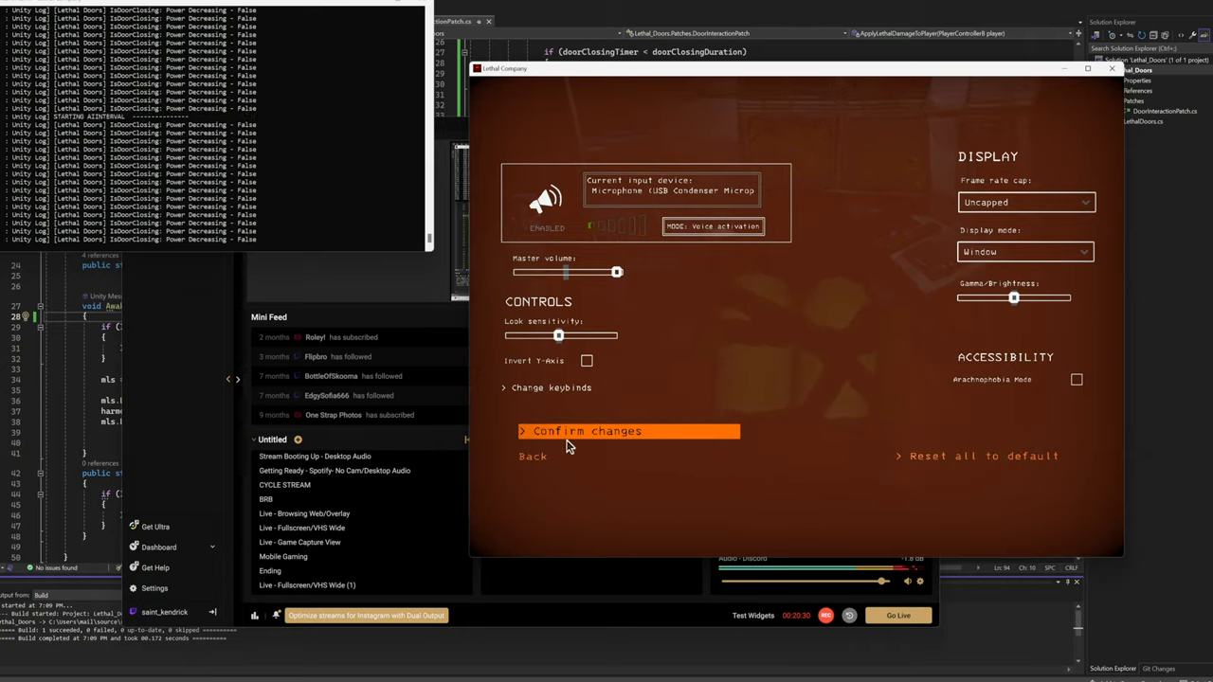
# Step: Confirm the voice-activation microphone changes and leave Settings
pyautogui.click(628, 431)
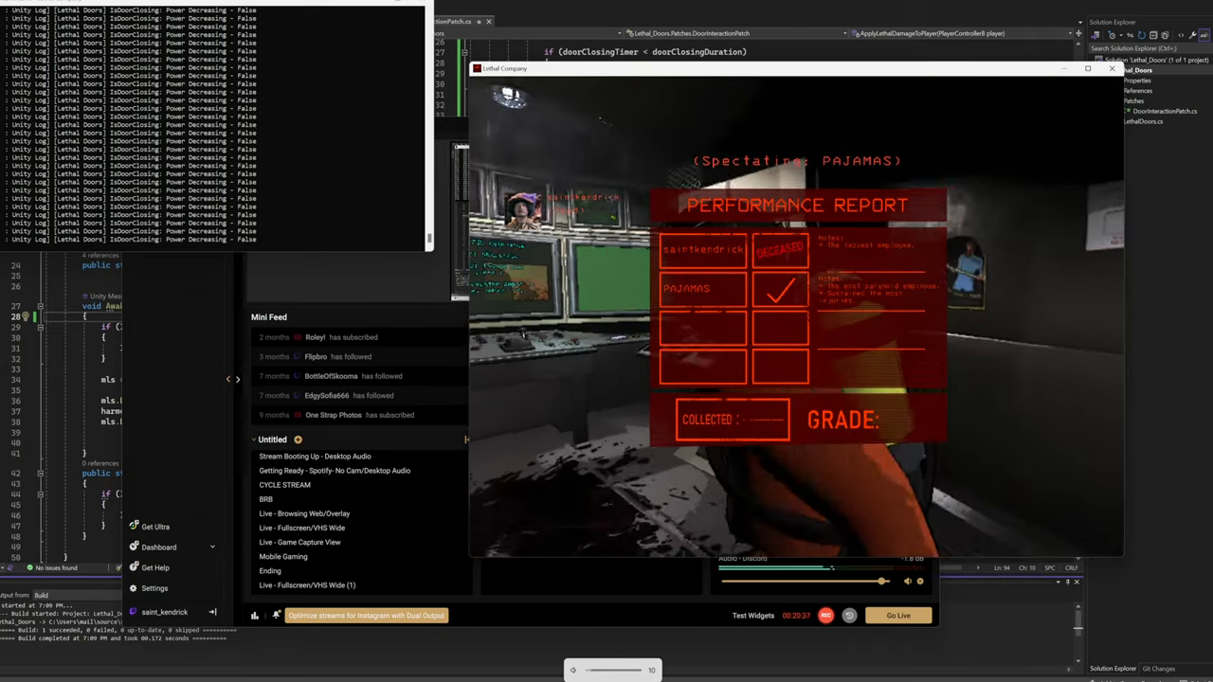